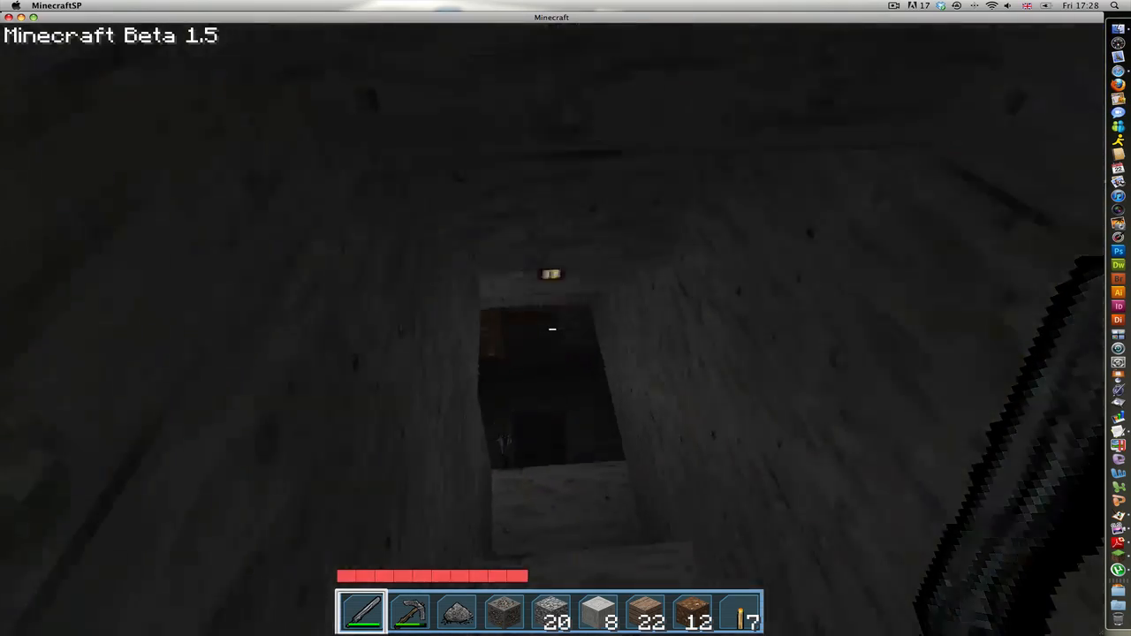
pyautogui.moveTo(551, 329)
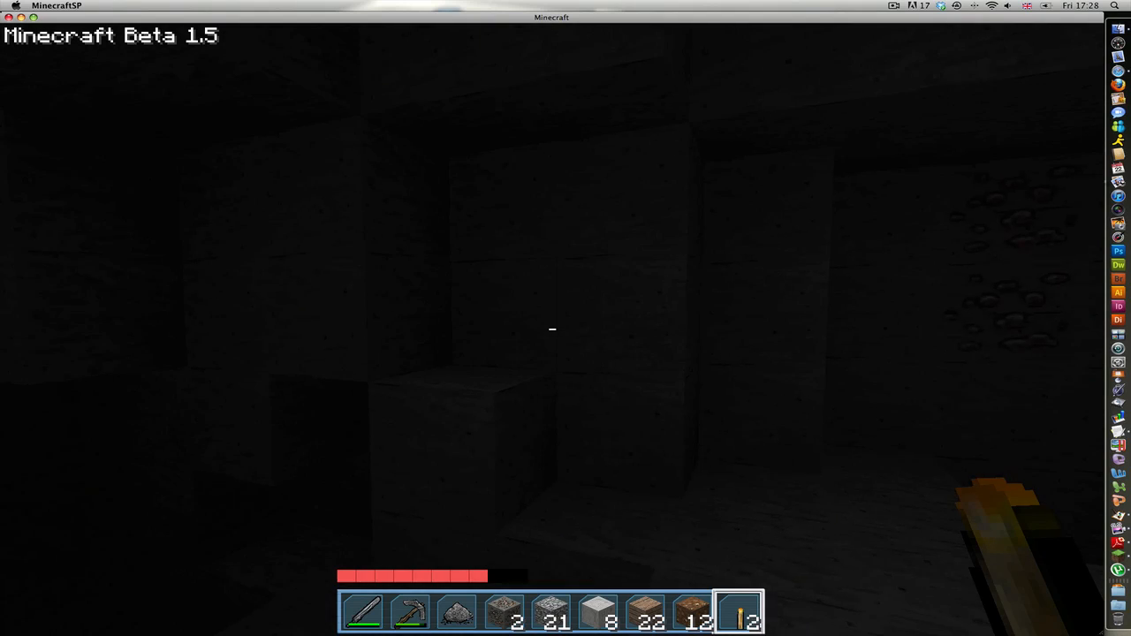
pyautogui.moveTo(552, 330)
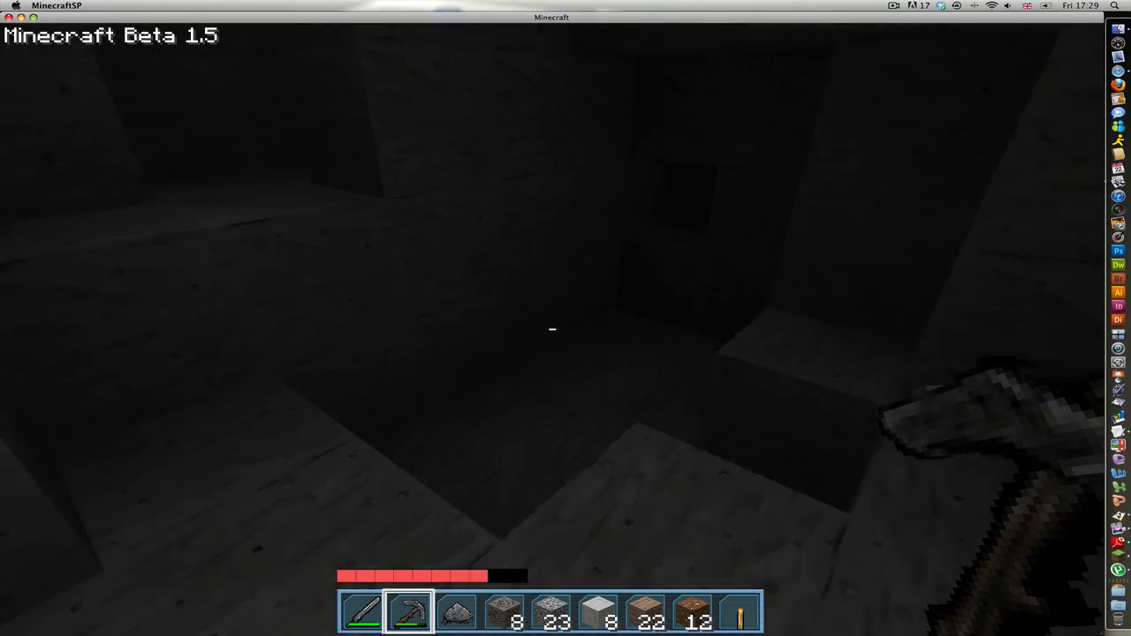
pyautogui.moveTo(552, 330)
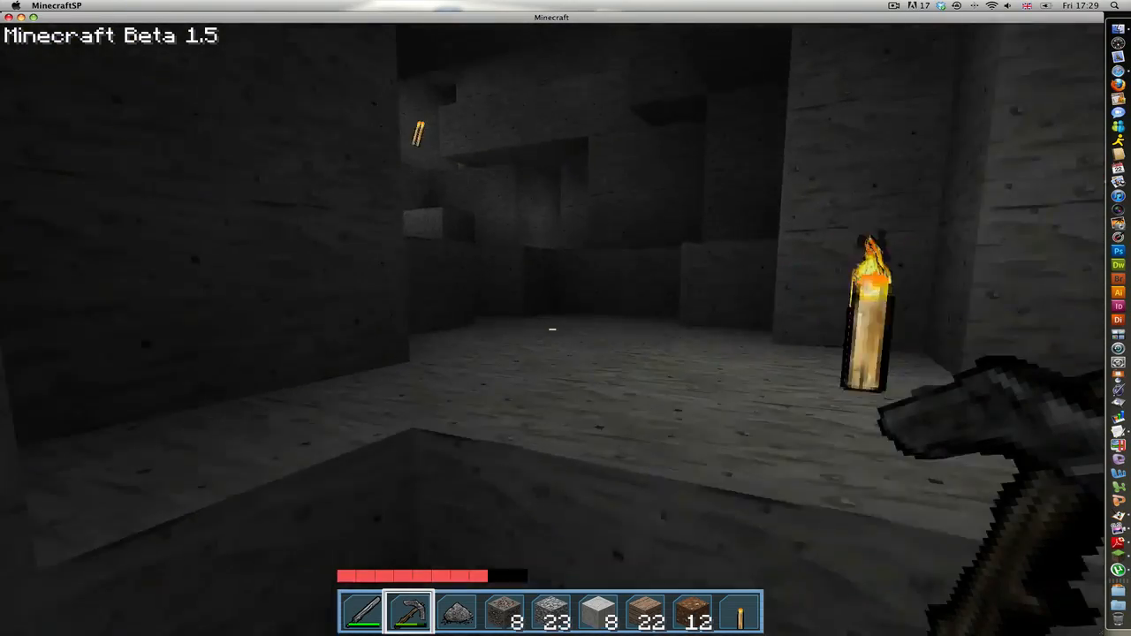
pyautogui.moveTo(552, 330)
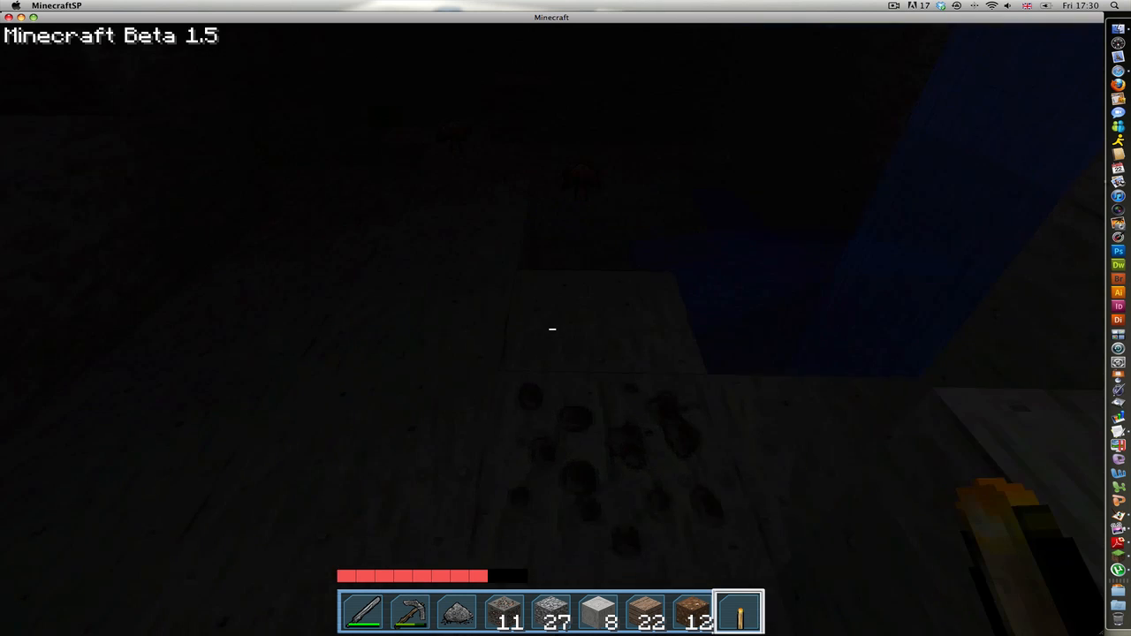
# Step: Mine the coal ore vein beside the water with the pickaxe until holding 18 coal
pyautogui.press('e')
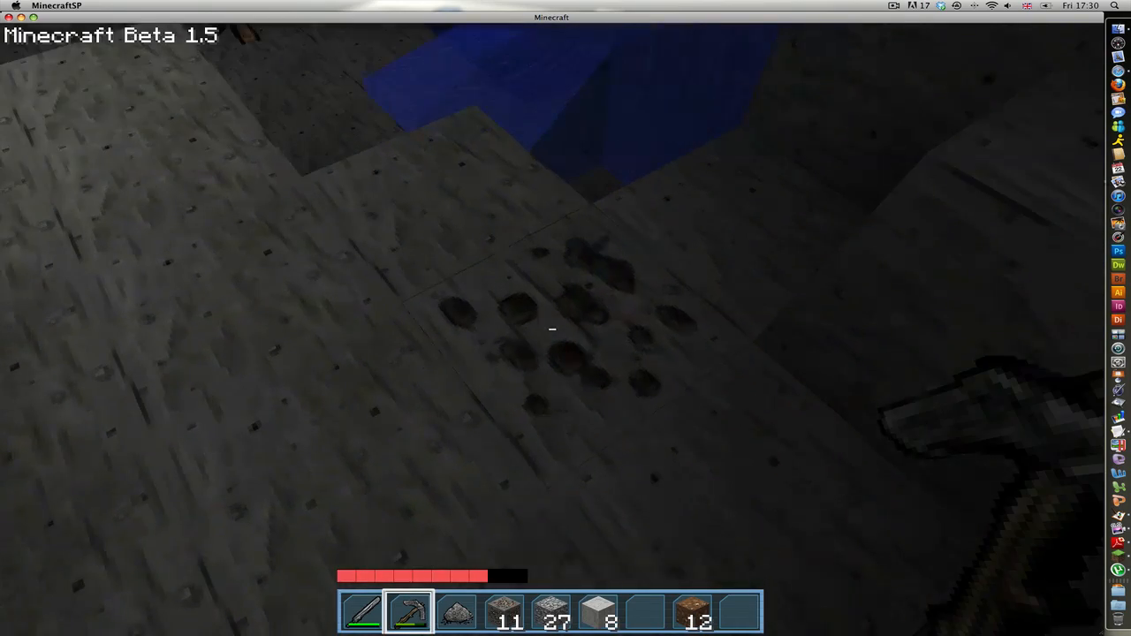
pyautogui.moveTo(552, 330)
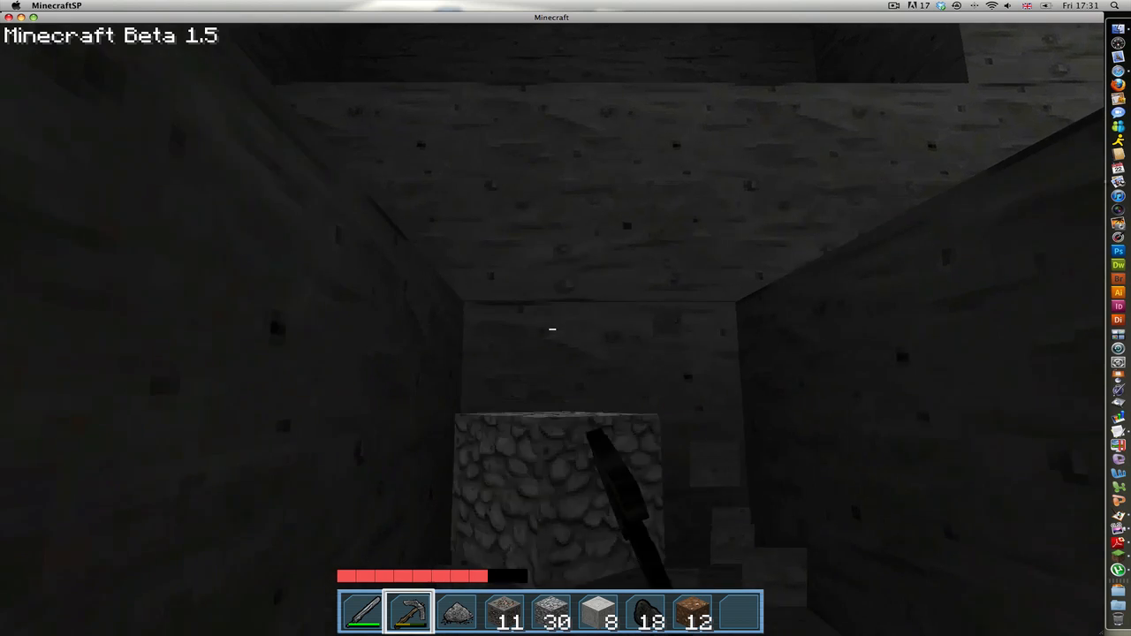
# Step: Craft 15 torches from coal and sticks, then pick up two brown mushrooms
pyautogui.press('e')
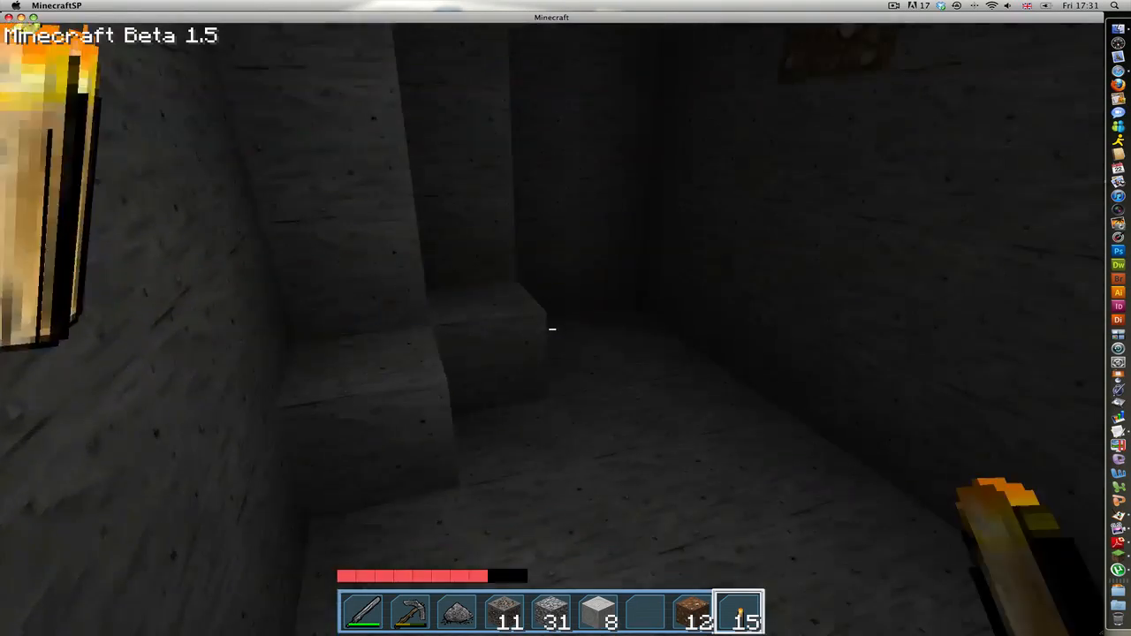
pyautogui.moveTo(552, 330)
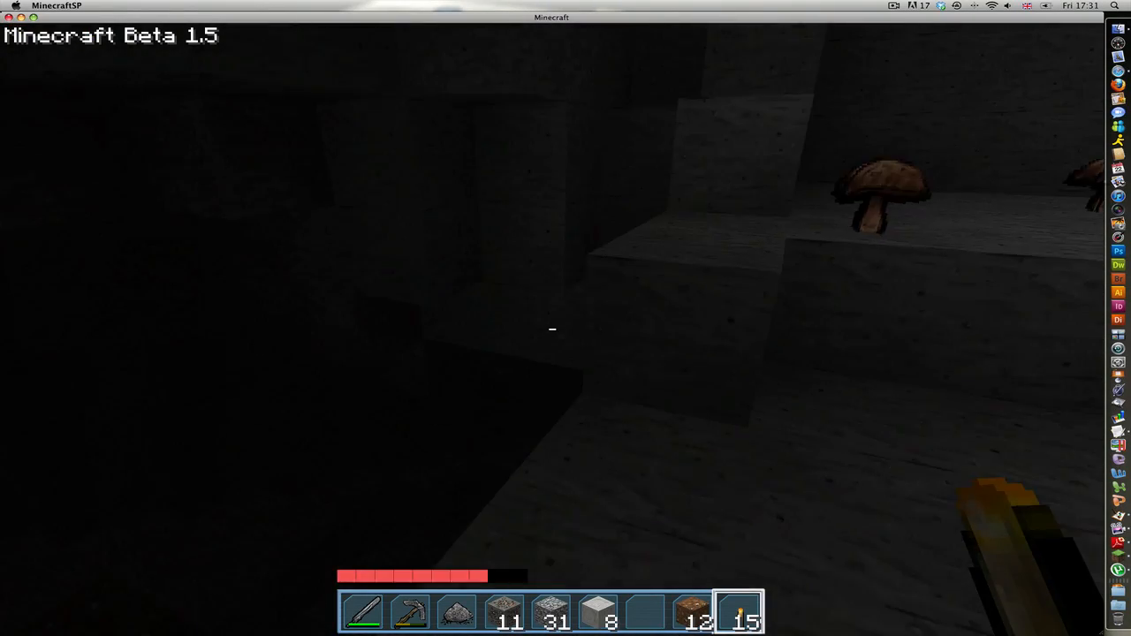
pyautogui.moveTo(553, 329)
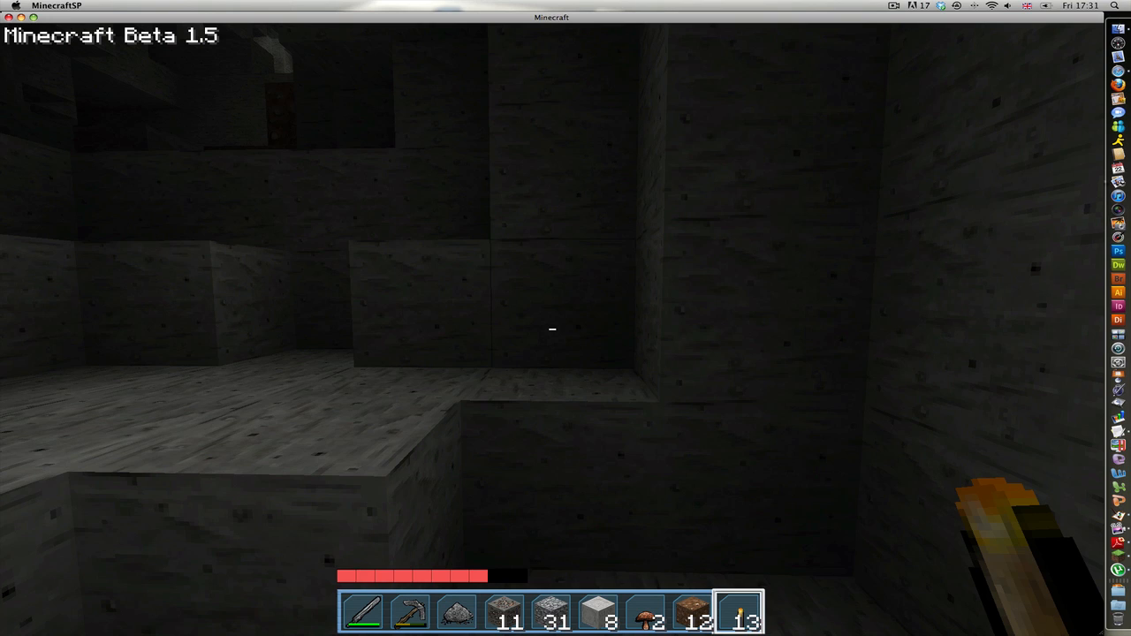
# Step: Turn on the F3 coordinate readout and tunnel through stone to the iron ore, placing torches
pyautogui.press('F3')
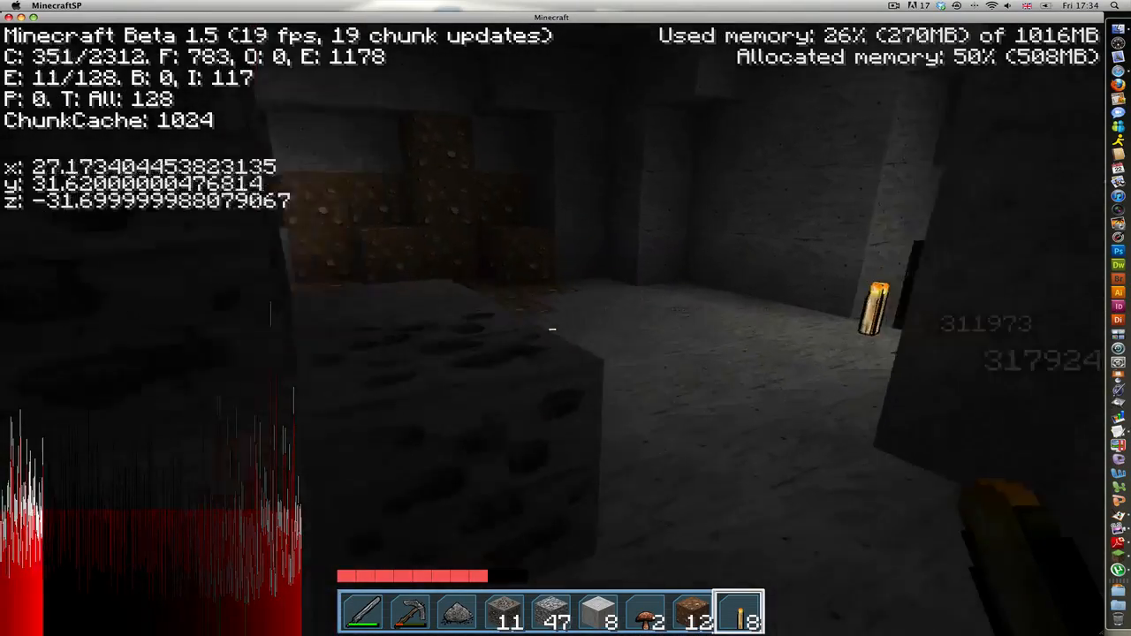
# Step: Mine onward through the ore-filled tunnel and place another torch from the hotbar
pyautogui.press('e')
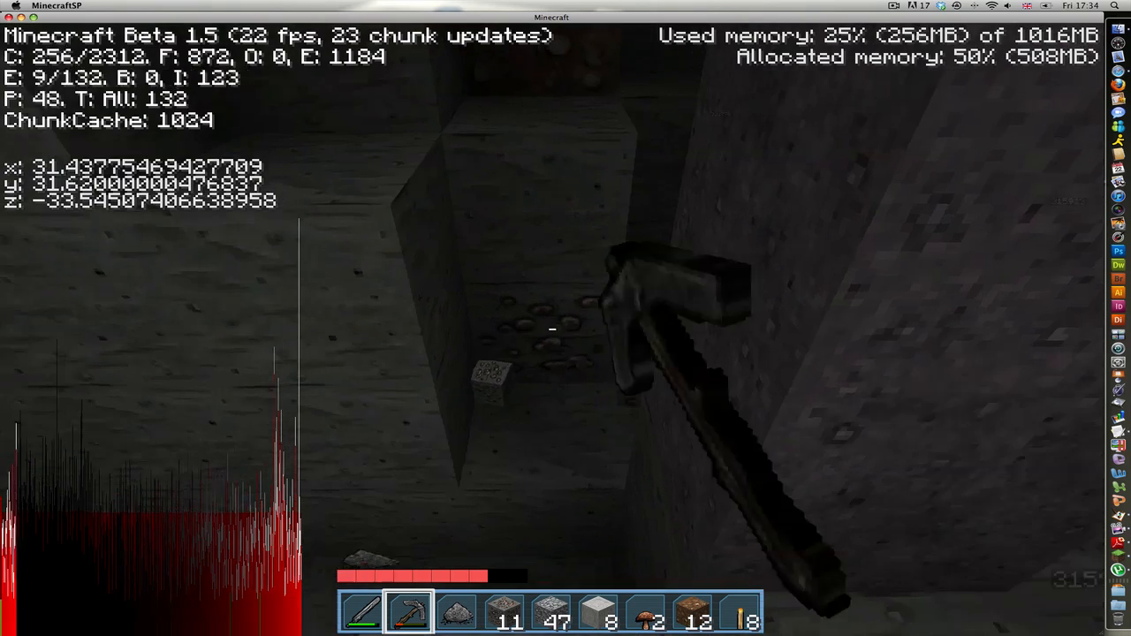
pyautogui.moveTo(551, 330)
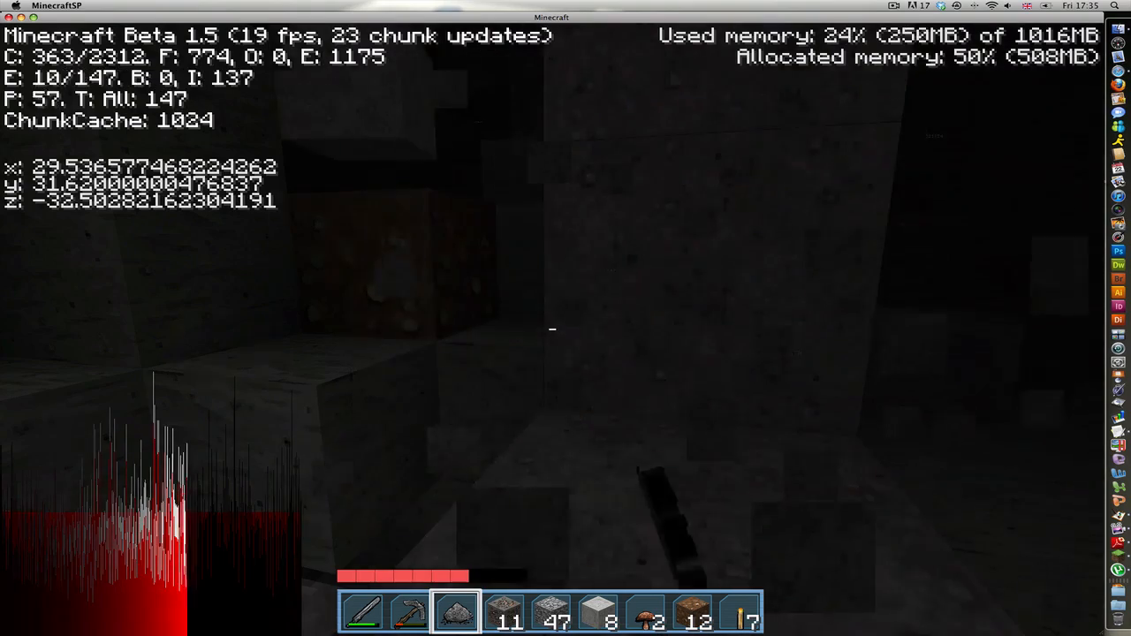
# Step: Mine stone blocks around the cave and collect the cobblestone and stone drops
pyautogui.press('e')
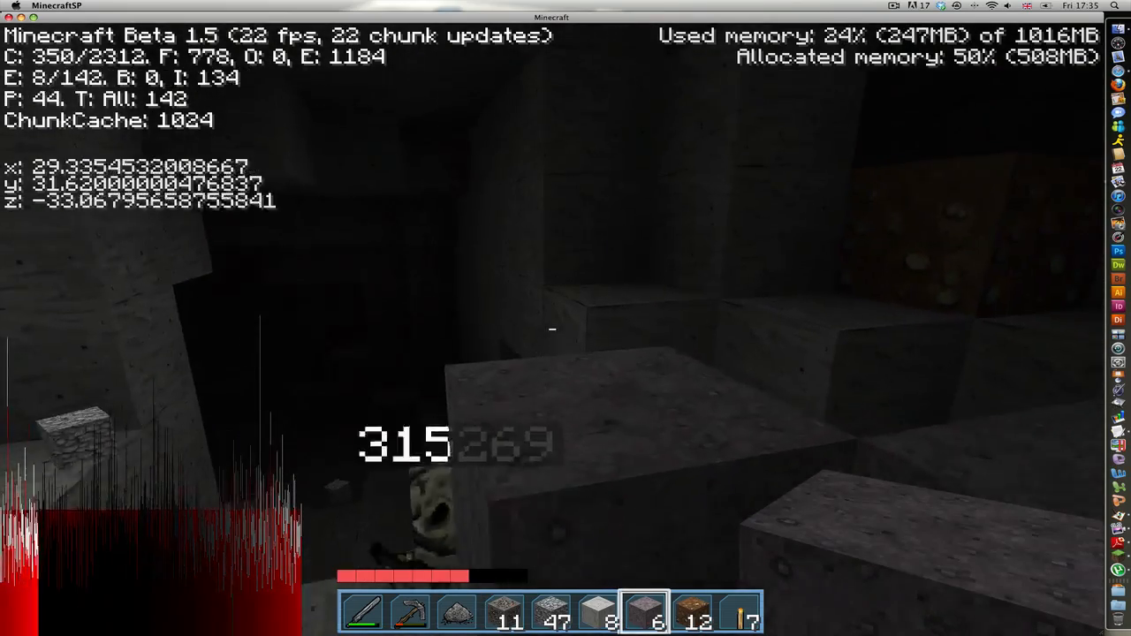
pyautogui.moveTo(553, 330)
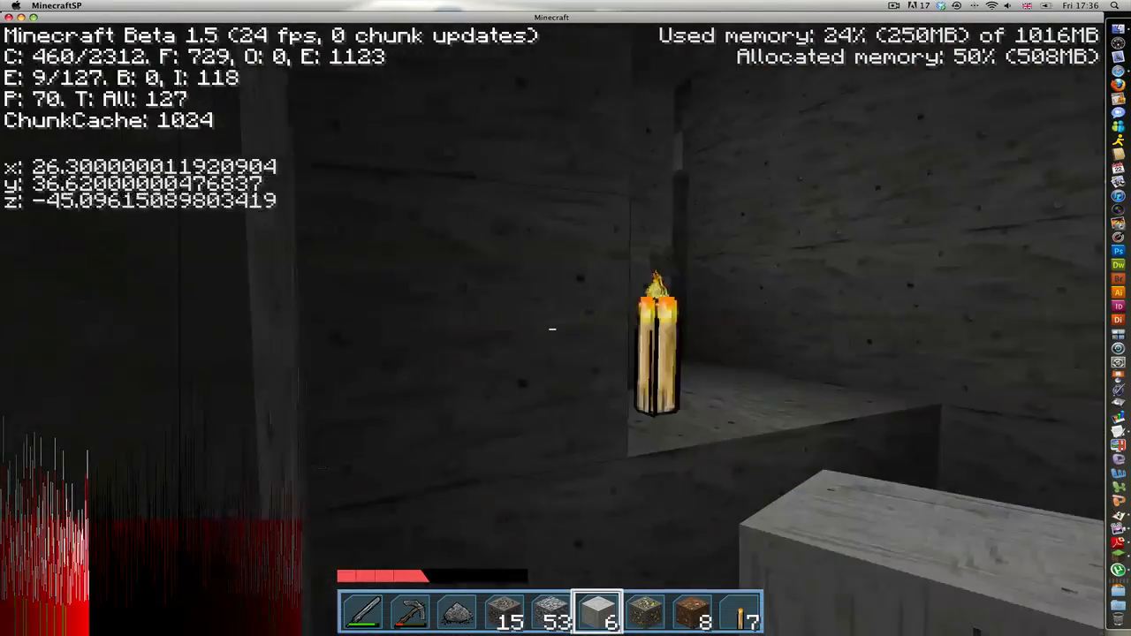
pyautogui.moveTo(552, 330)
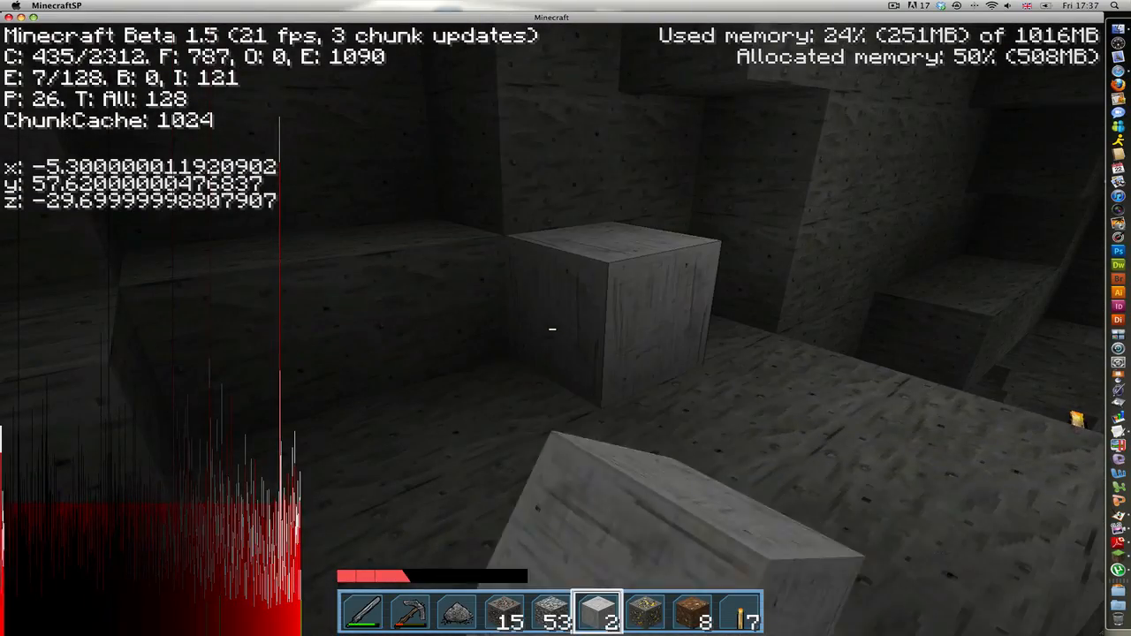
pyautogui.moveTo(552, 330)
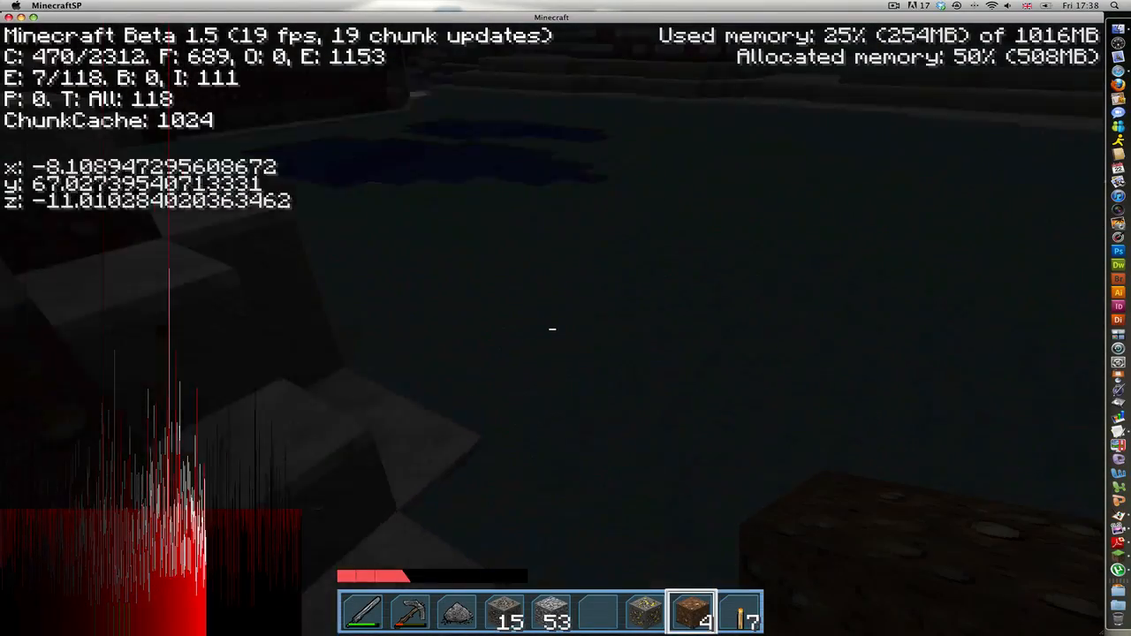
pyautogui.moveTo(566, 319)
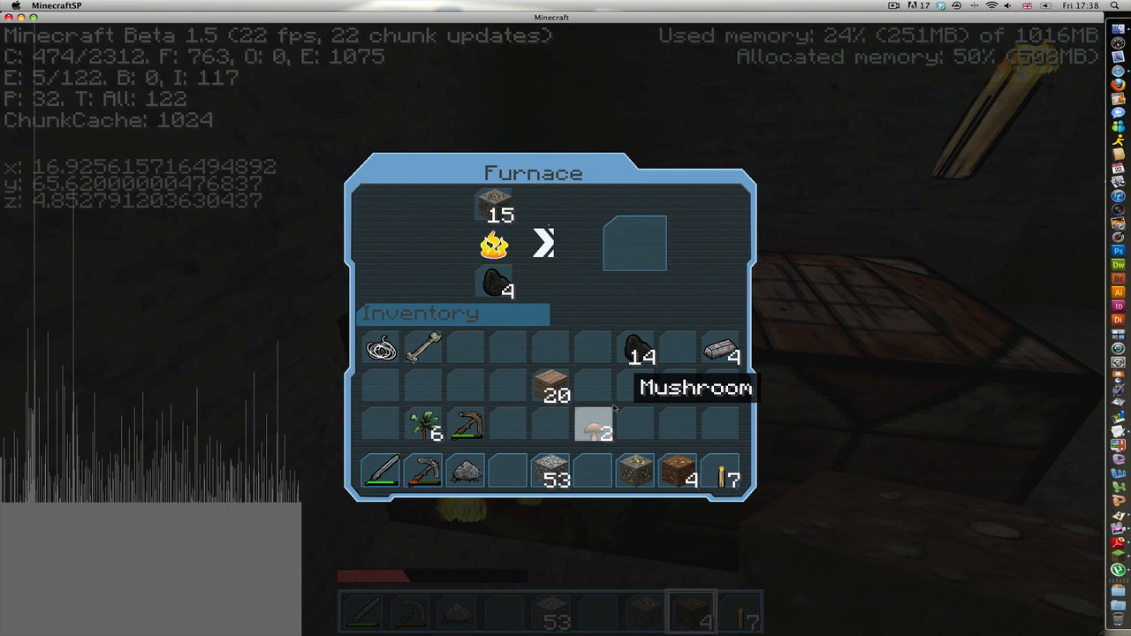
# Step: Leave the ore smelting, craft sticks from planks and an iron pickaxe, then tidy the inventory
pyautogui.press('Escape')
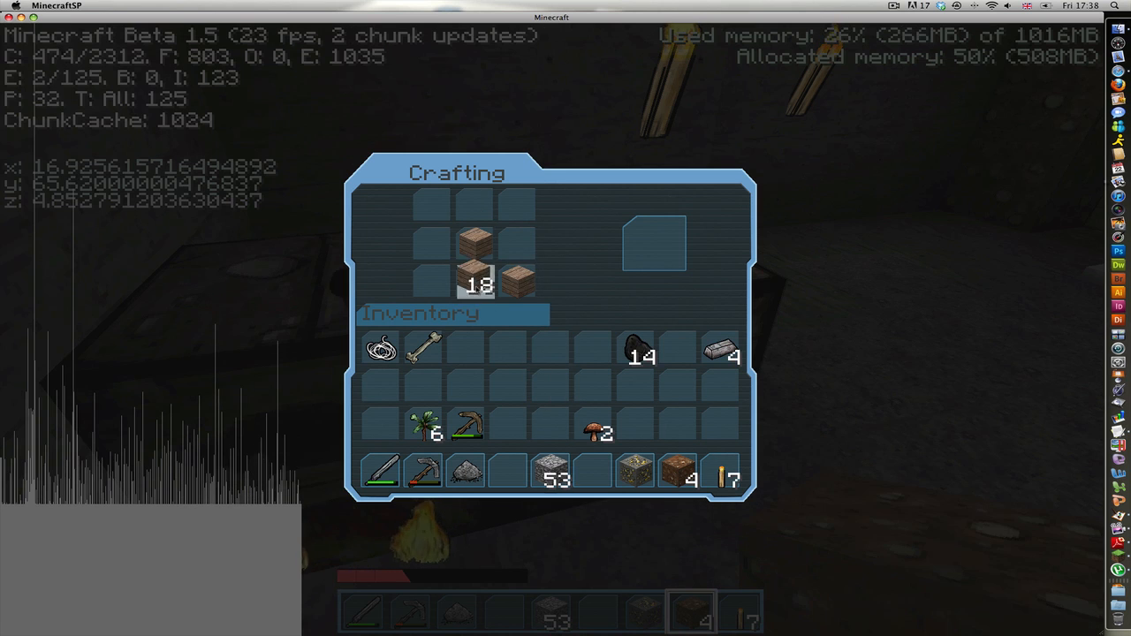
pyautogui.click(476, 256)
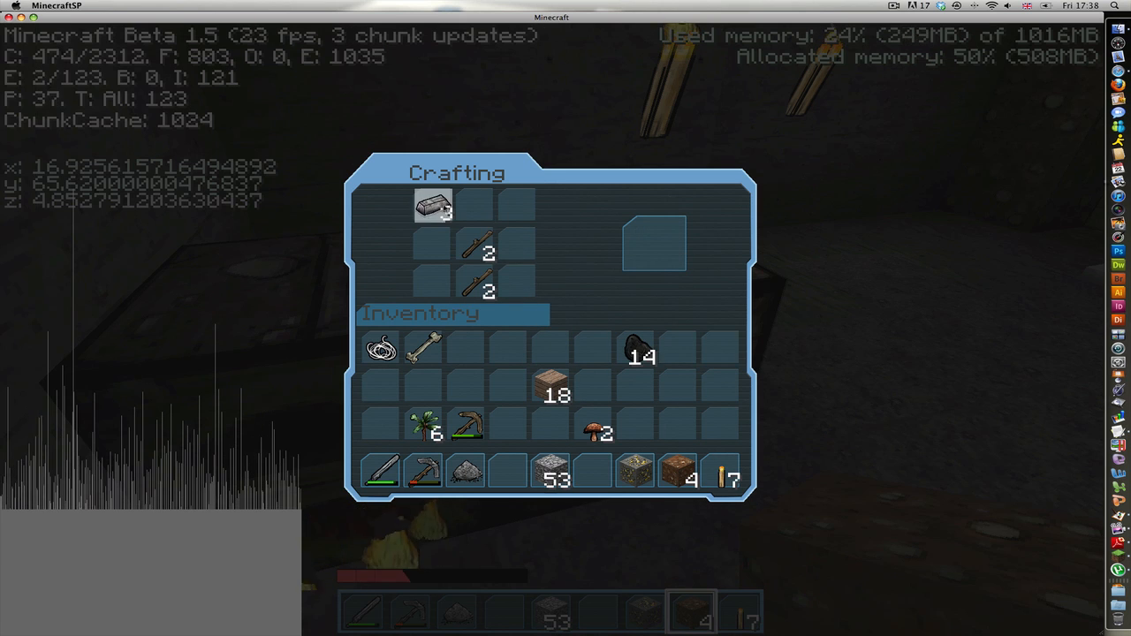
pyautogui.click(653, 244)
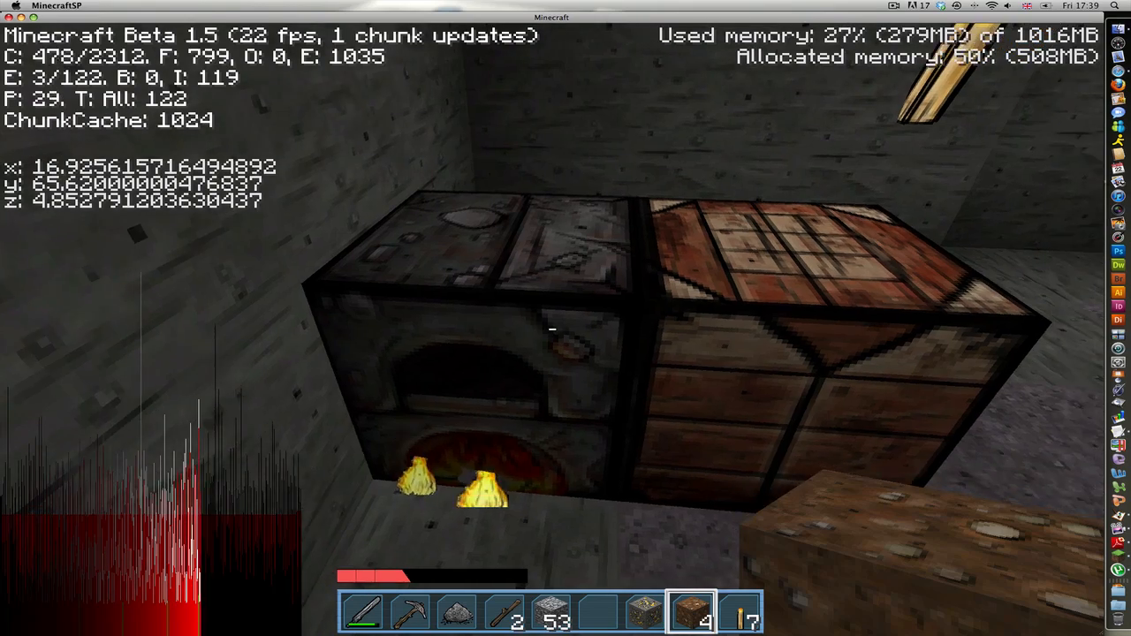
pyautogui.press('e')
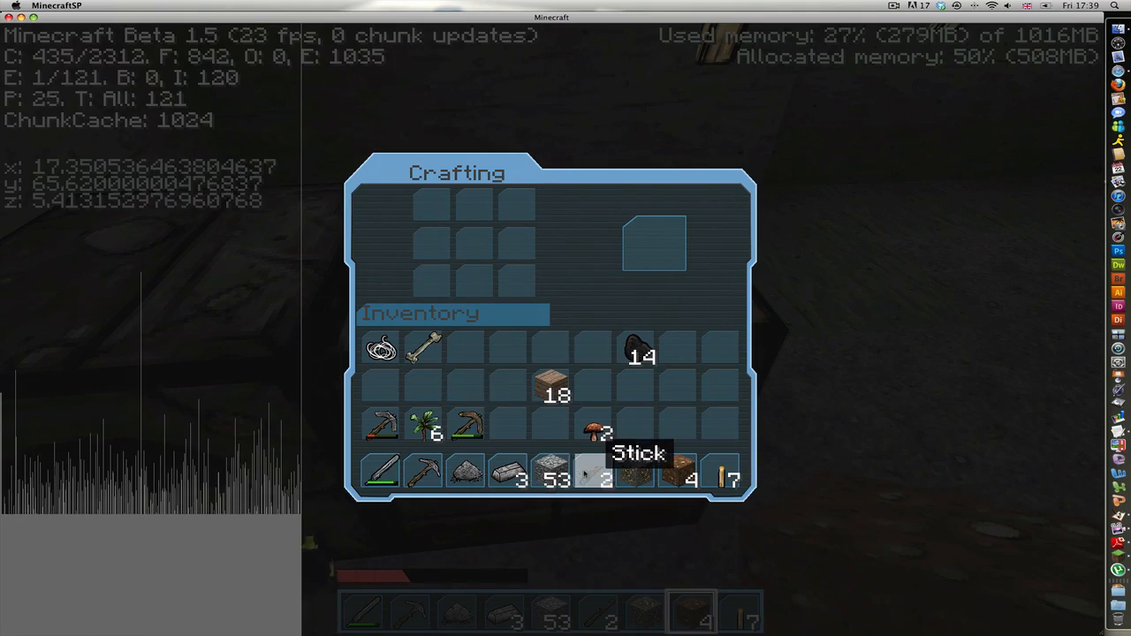
pyautogui.click(595, 468)
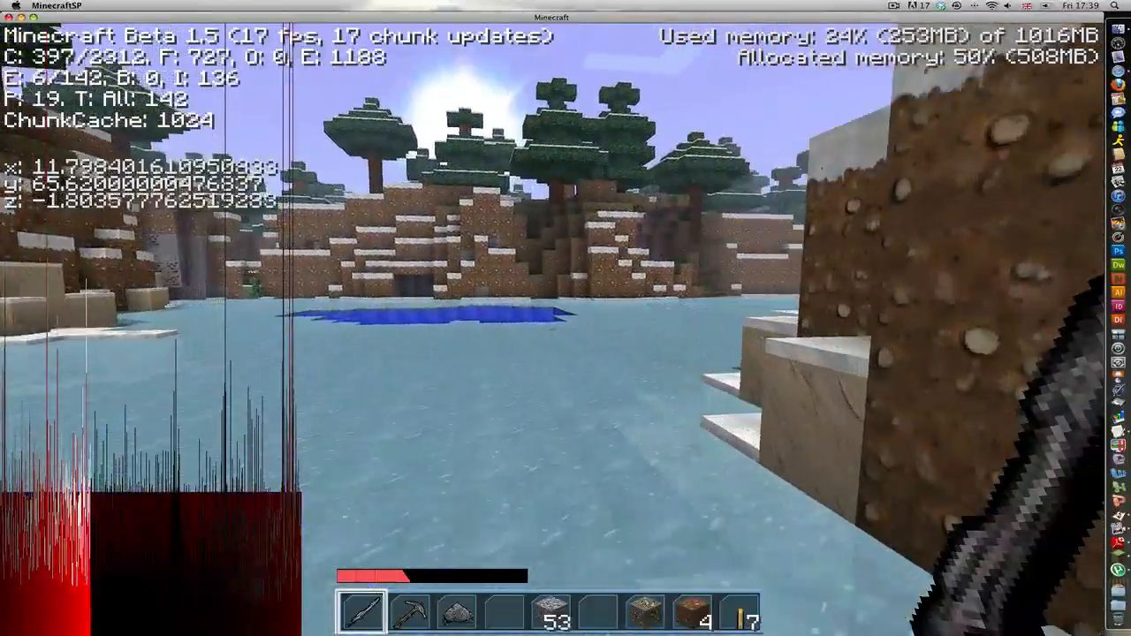
pyautogui.moveTo(565, 318)
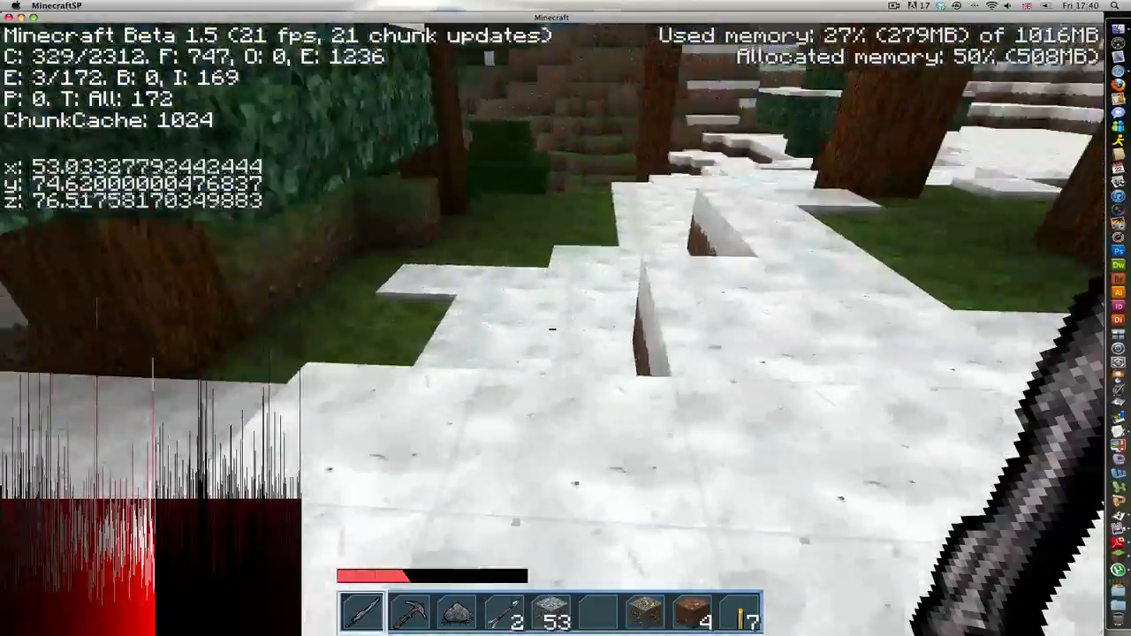
pyautogui.moveTo(565, 318)
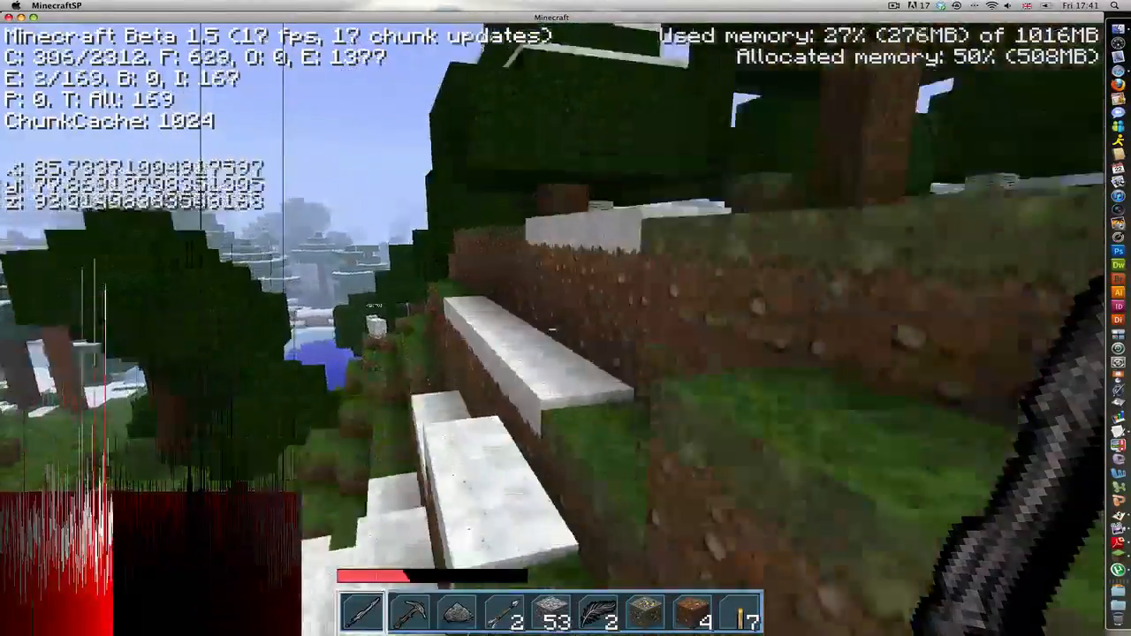
pyautogui.moveTo(553, 331)
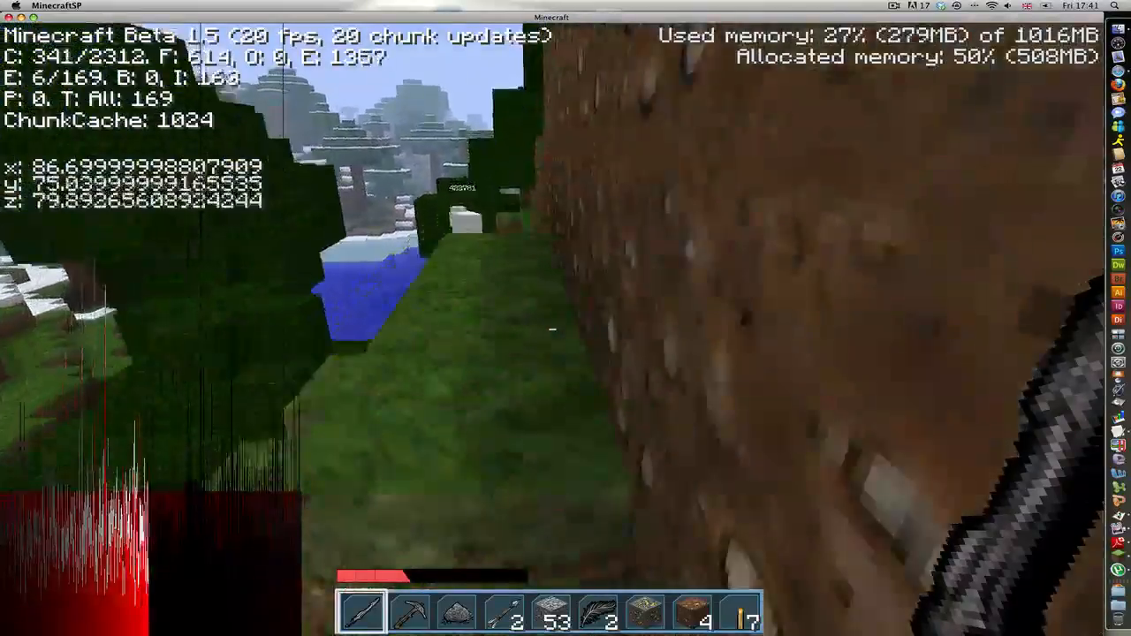
pyautogui.moveTo(553, 329)
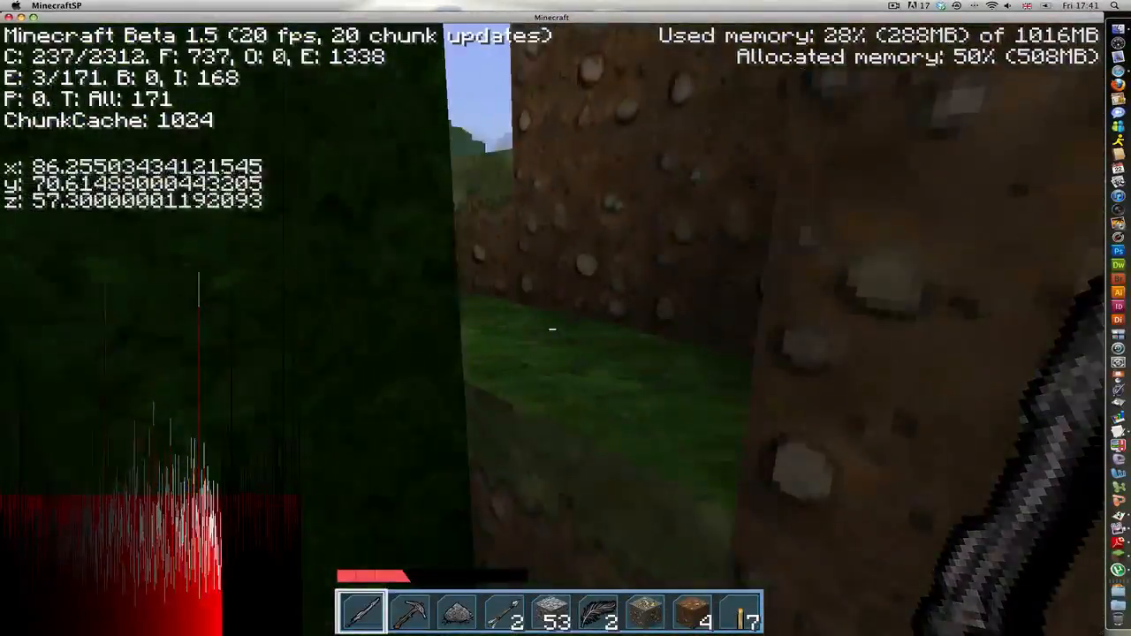
pyautogui.moveTo(553, 329)
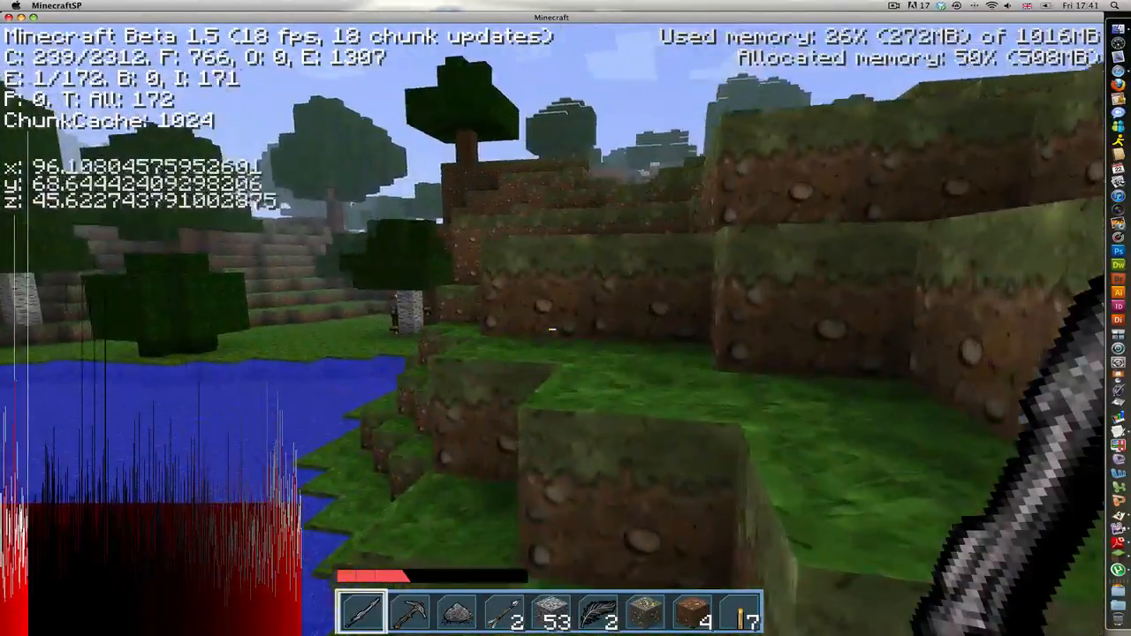
pyautogui.moveTo(565, 318)
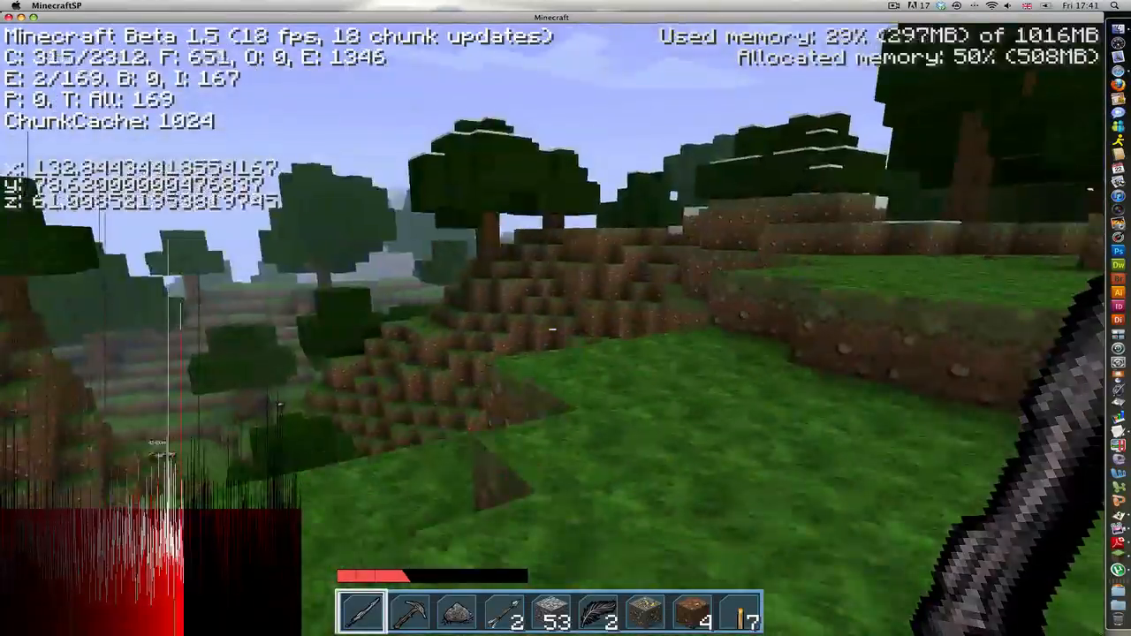
pyautogui.moveTo(566, 318)
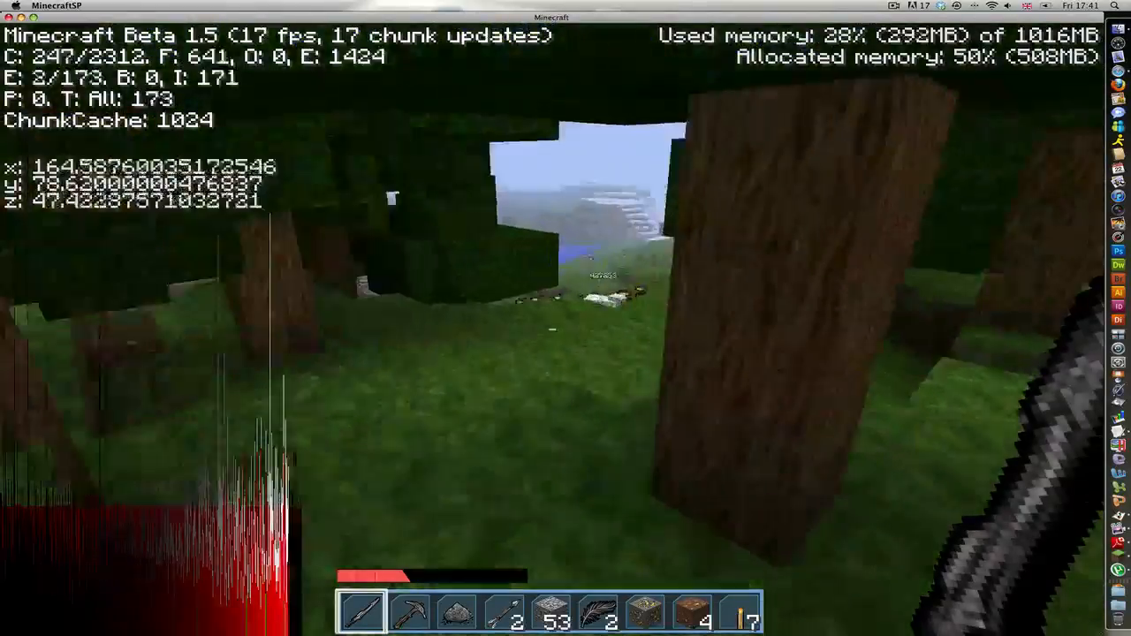
pyautogui.moveTo(565, 318)
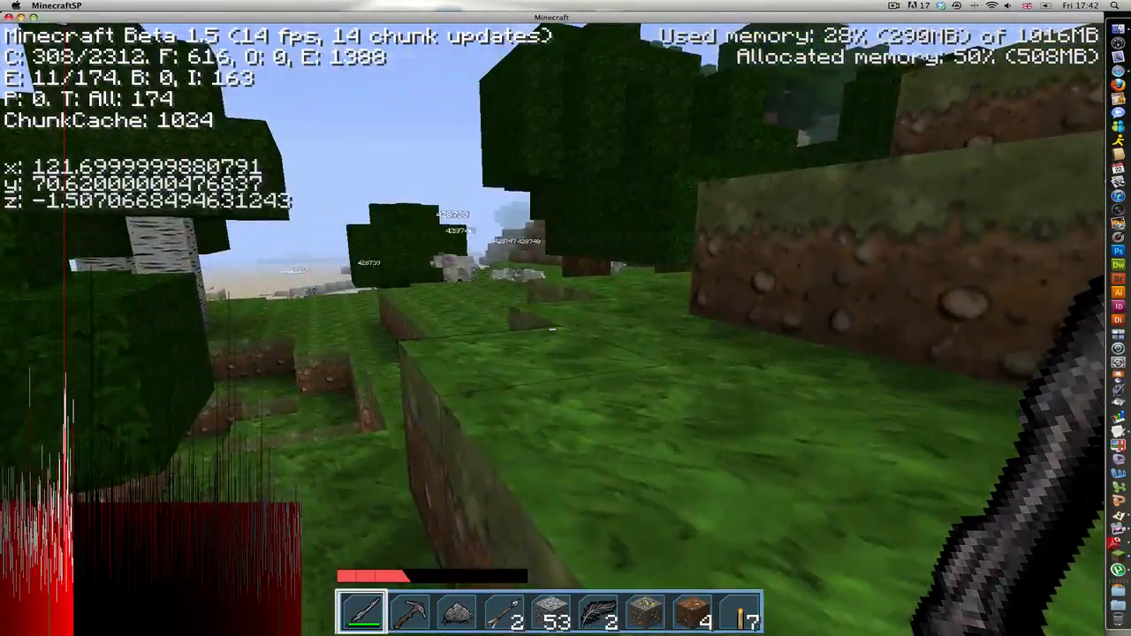
# Step: Walk across the snowy tundra past the wild wolf to the frozen lake's edge
pyautogui.press('e')
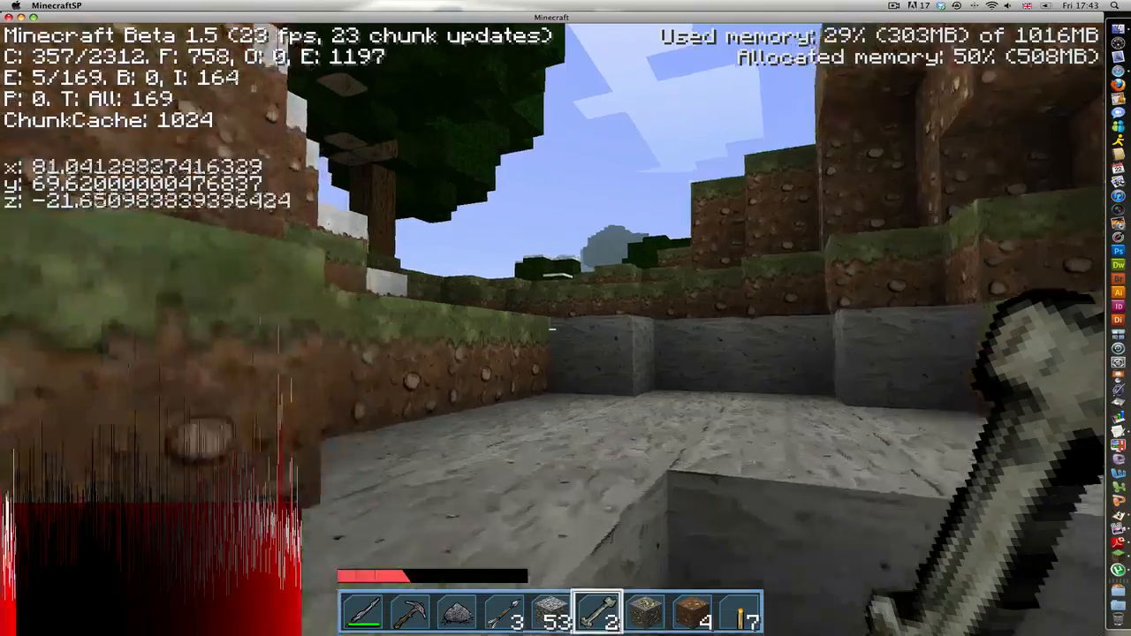
pyautogui.moveTo(566, 318)
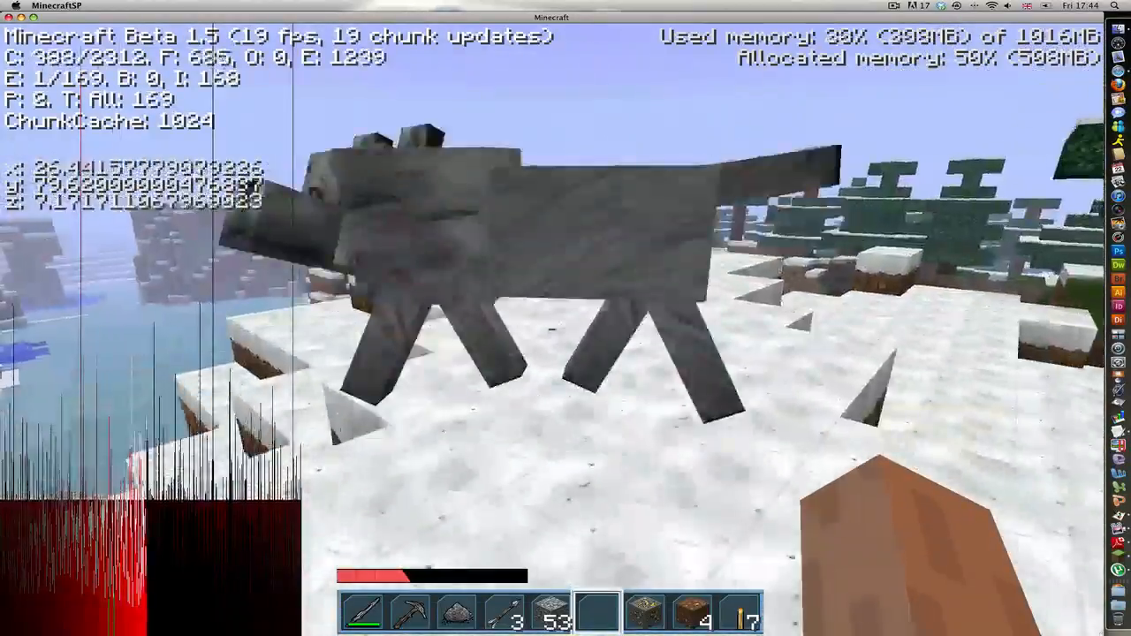
pyautogui.moveTo(566, 318)
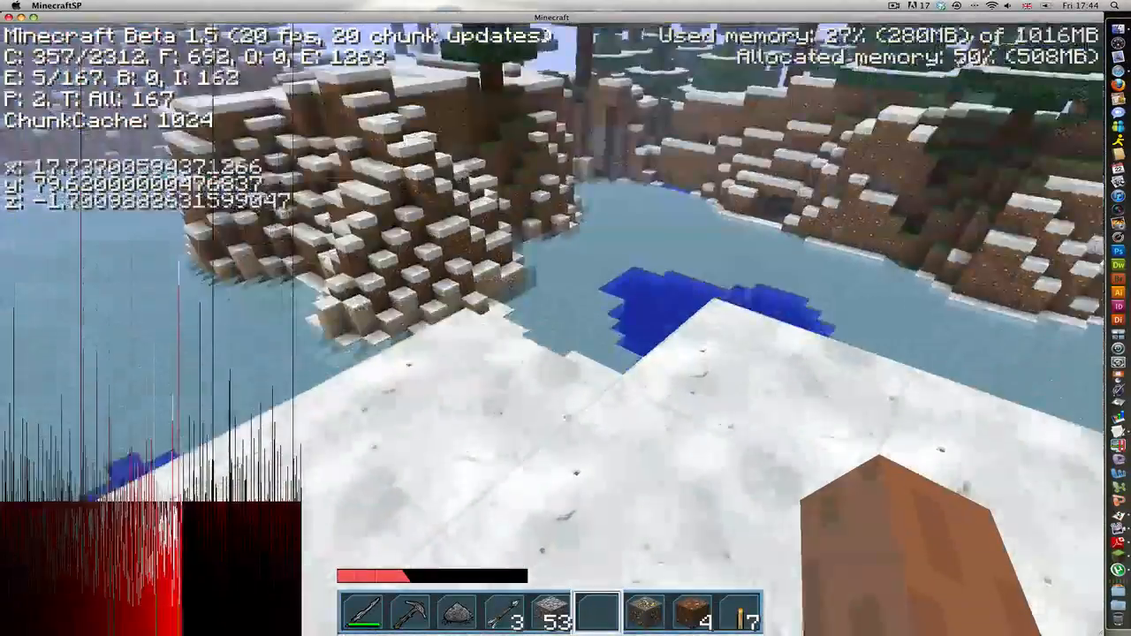
pyautogui.moveTo(566, 318)
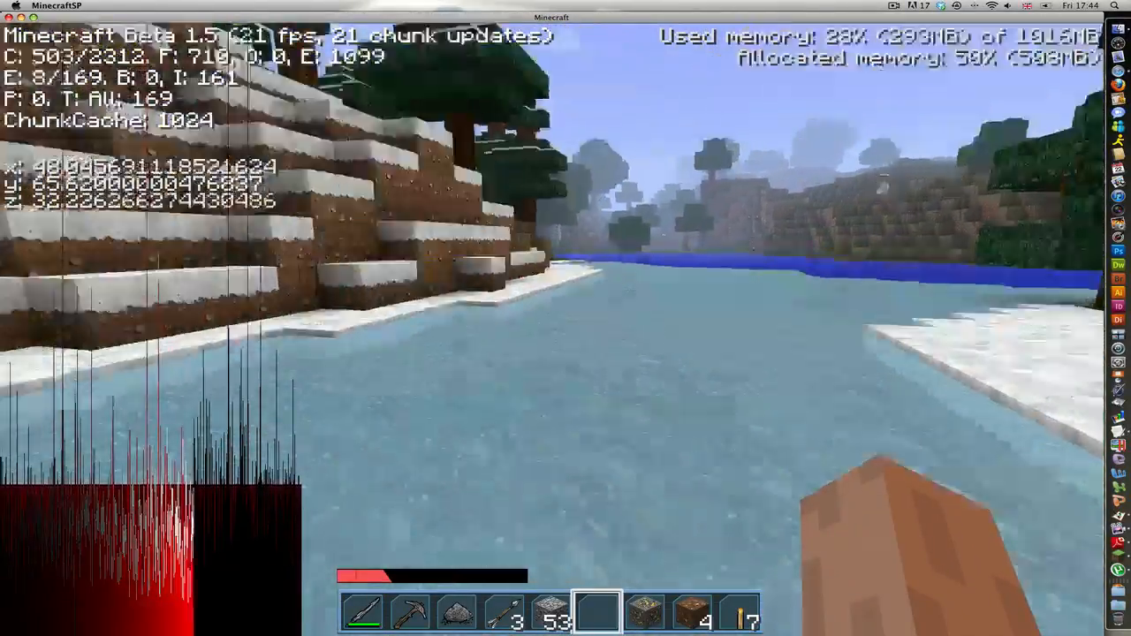
pyautogui.moveTo(566, 319)
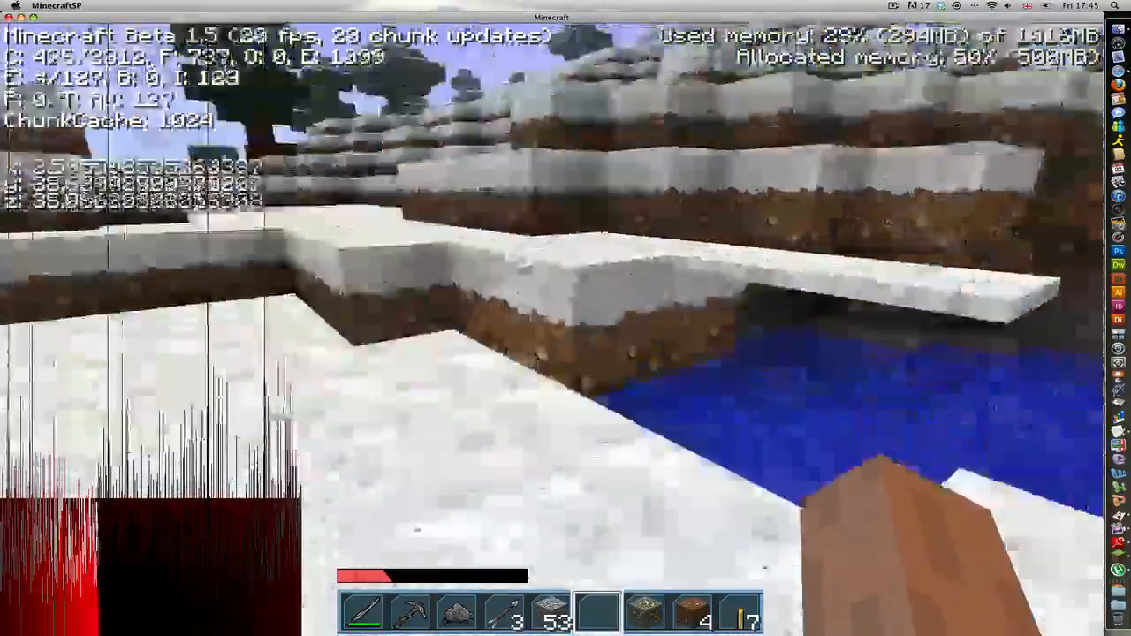
pyautogui.moveTo(565, 318)
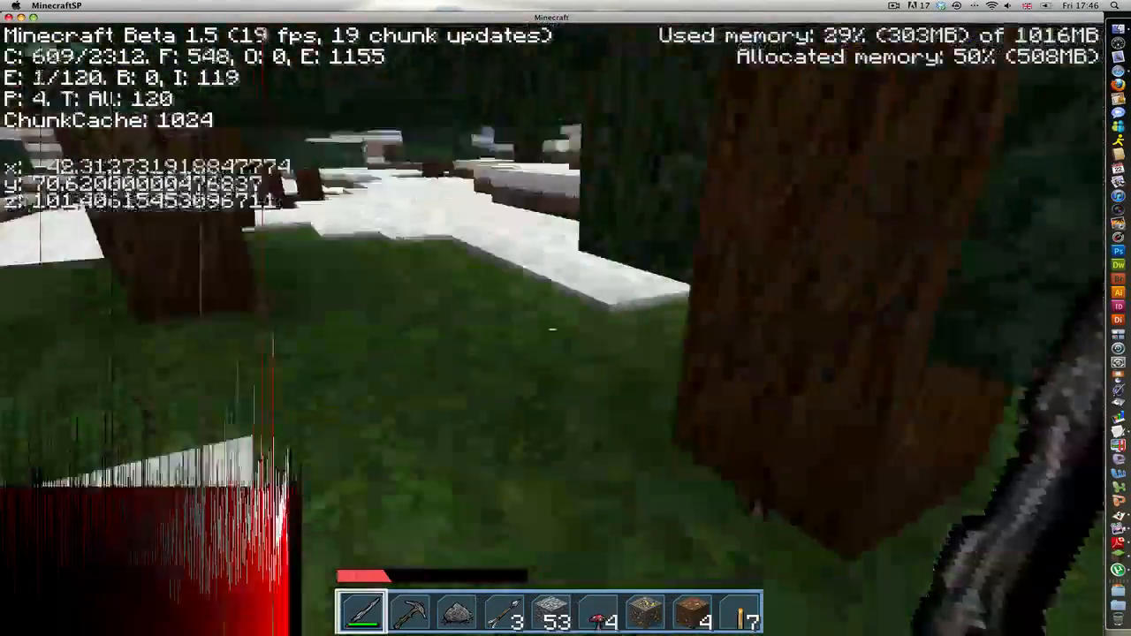
pyautogui.moveTo(566, 319)
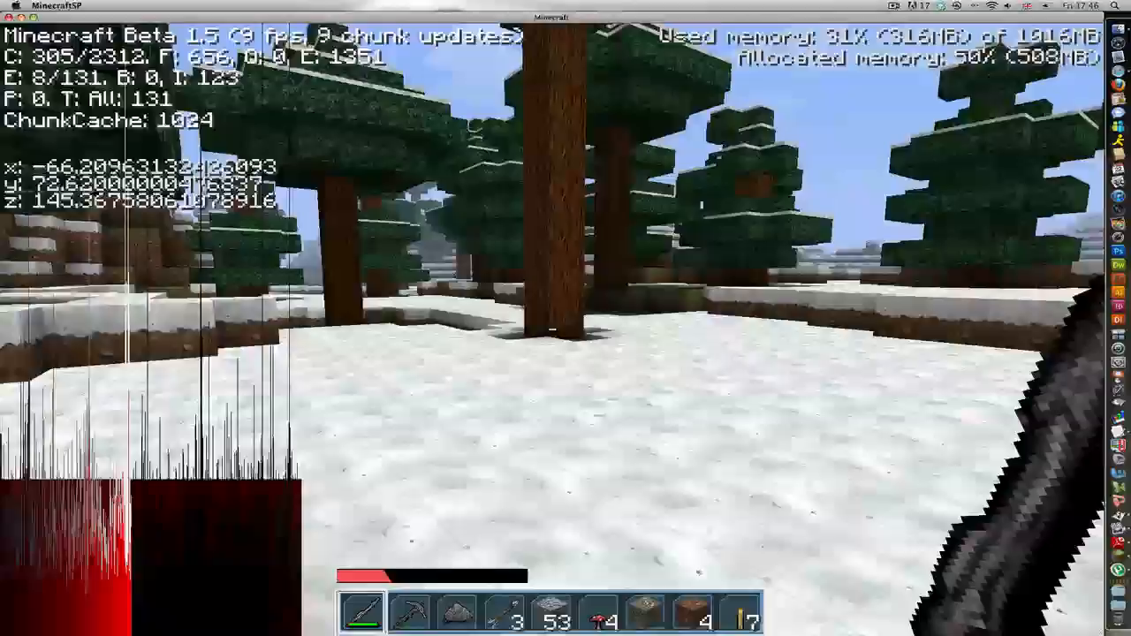
pyautogui.moveTo(552, 329)
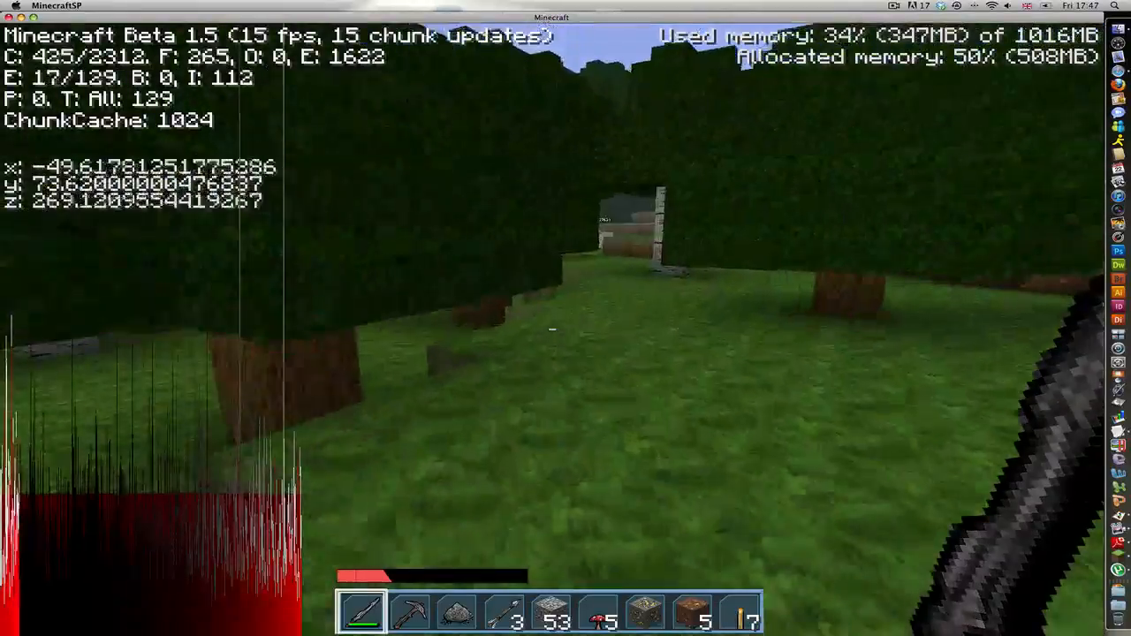
pyautogui.moveTo(566, 318)
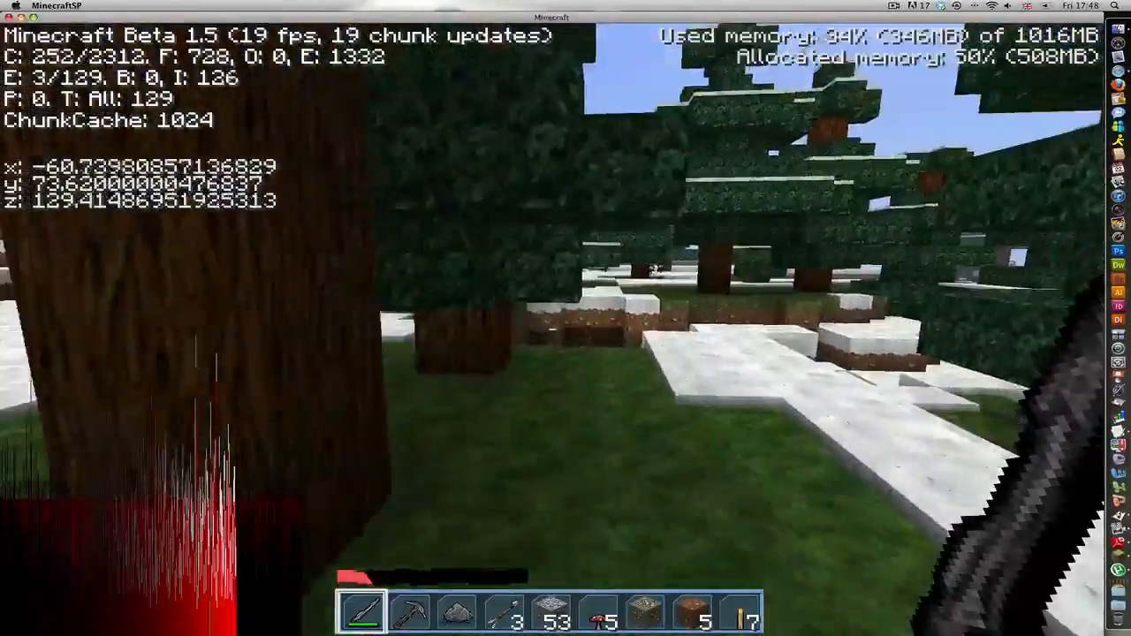
pyautogui.moveTo(566, 319)
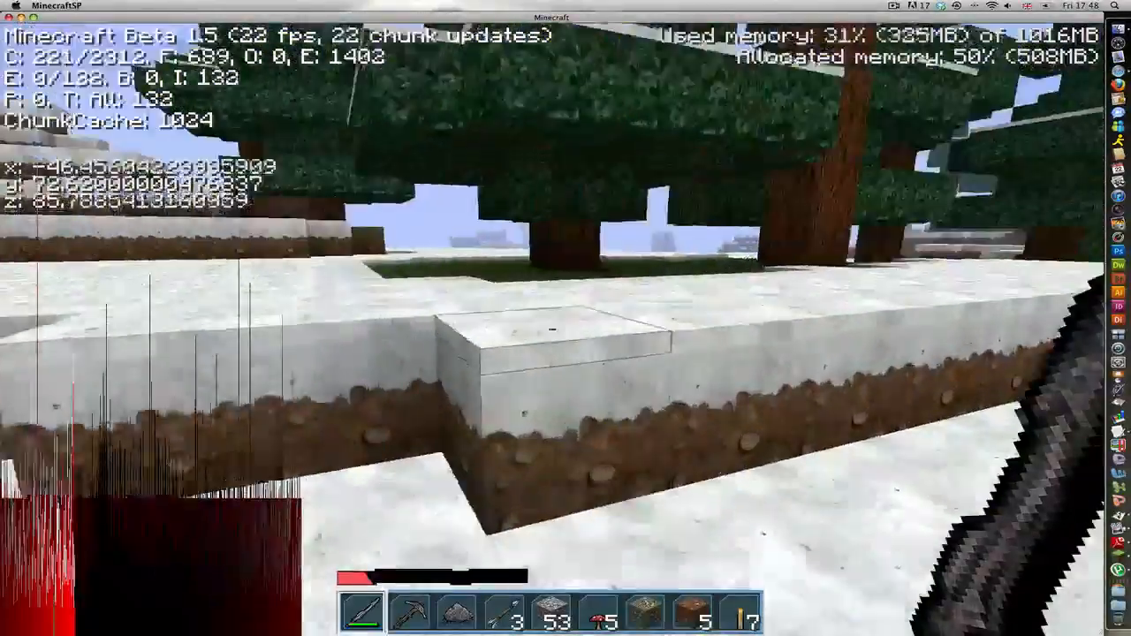
pyautogui.moveTo(566, 318)
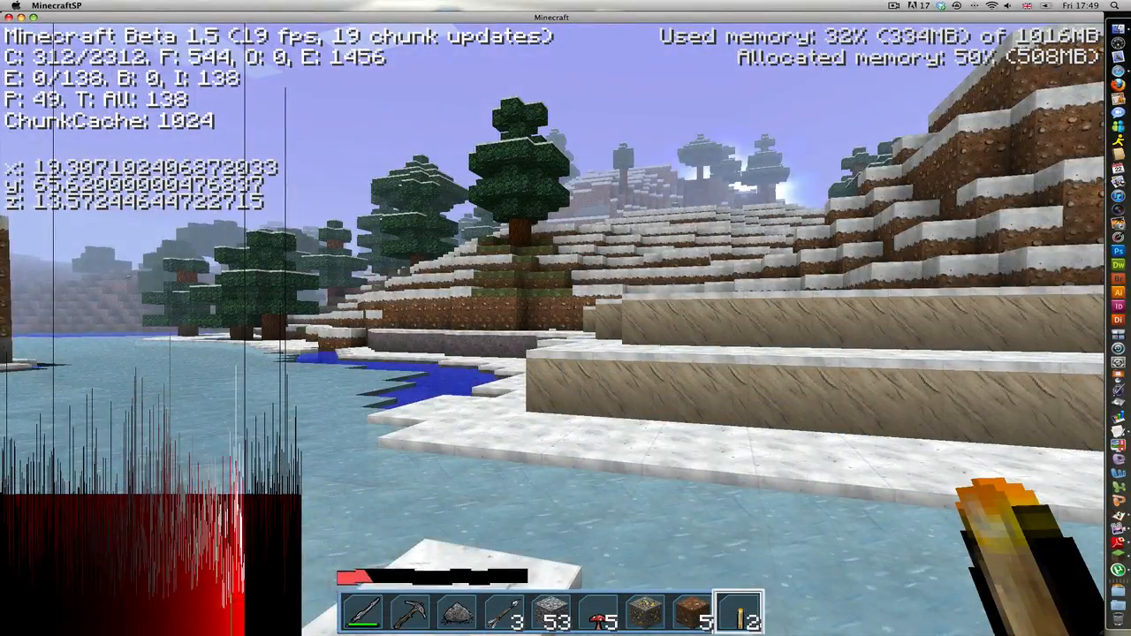
pyautogui.moveTo(565, 318)
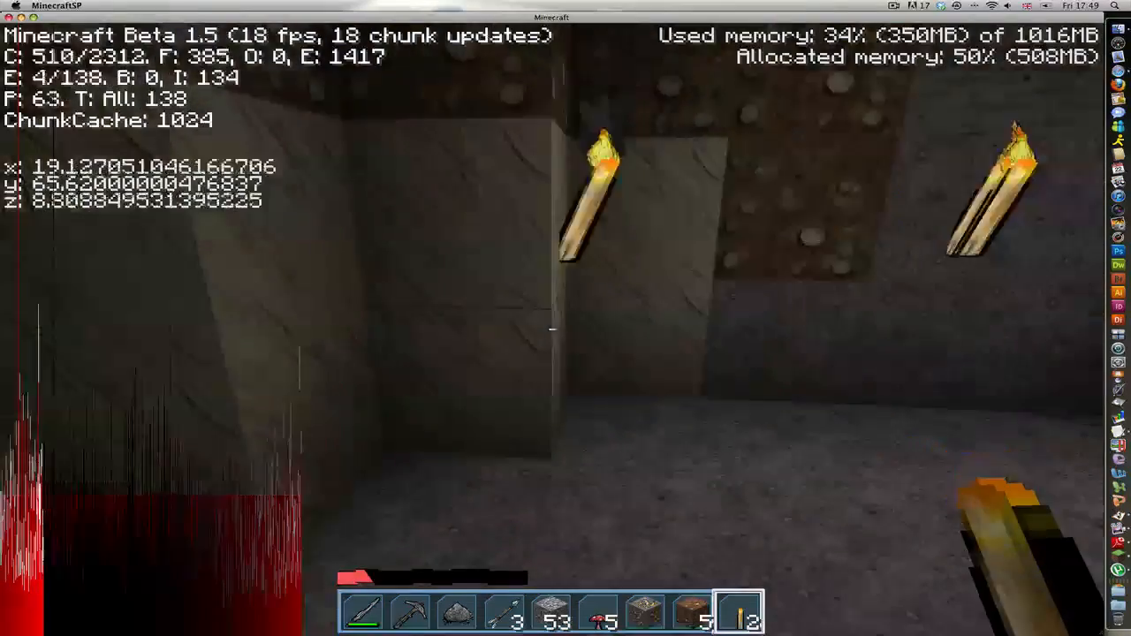
# Step: Arrange three planks in a V at the crafting table to make four bowls
pyautogui.press('e')
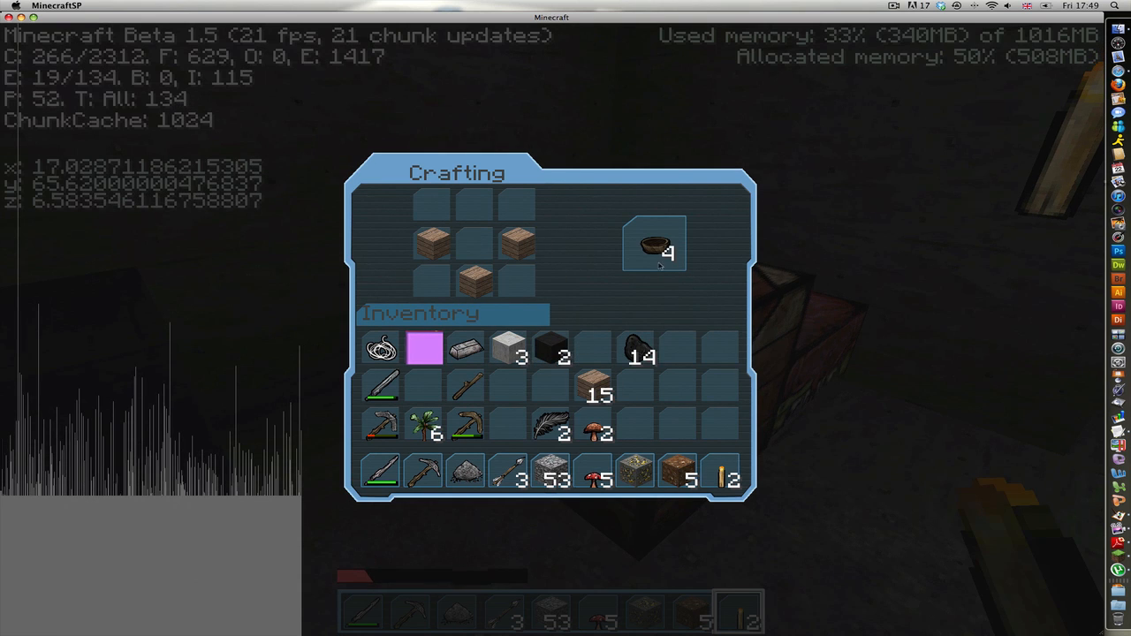
# Step: Take the four bowls, then craft mushroom soup from a bowl, red and brown mushrooms
pyautogui.click(655, 246)
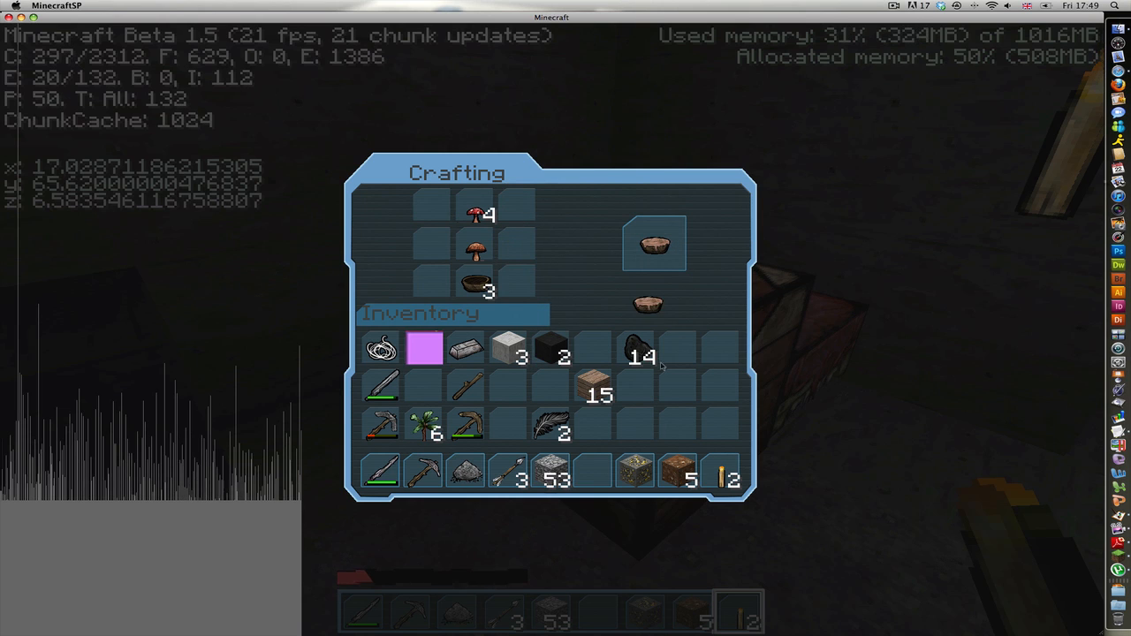
pyautogui.click(655, 245)
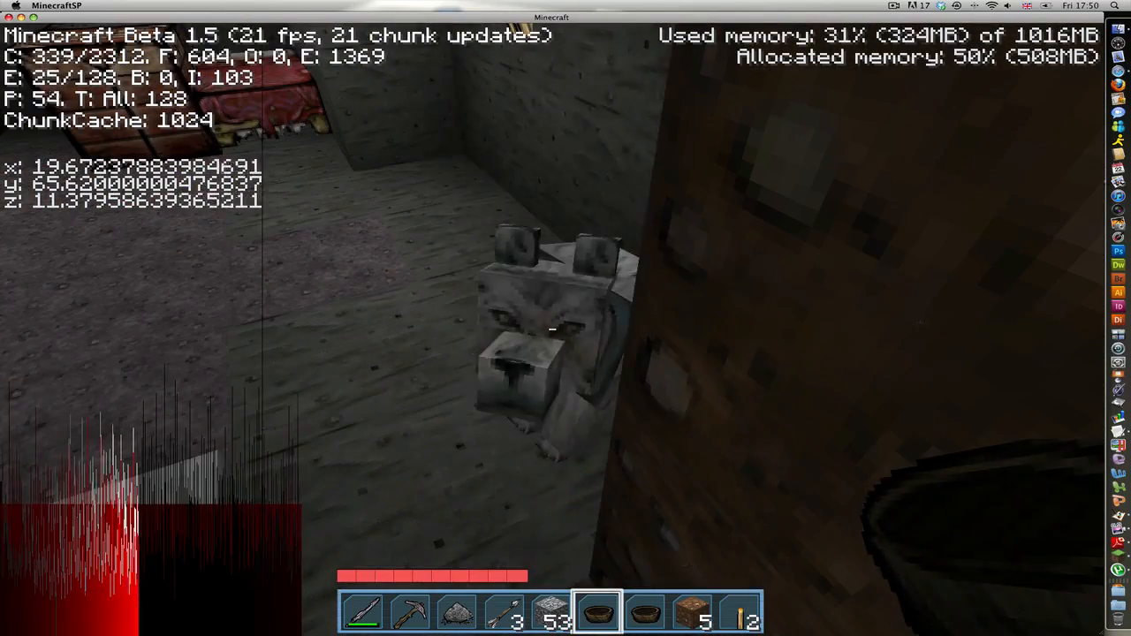
pyautogui.moveTo(566, 318)
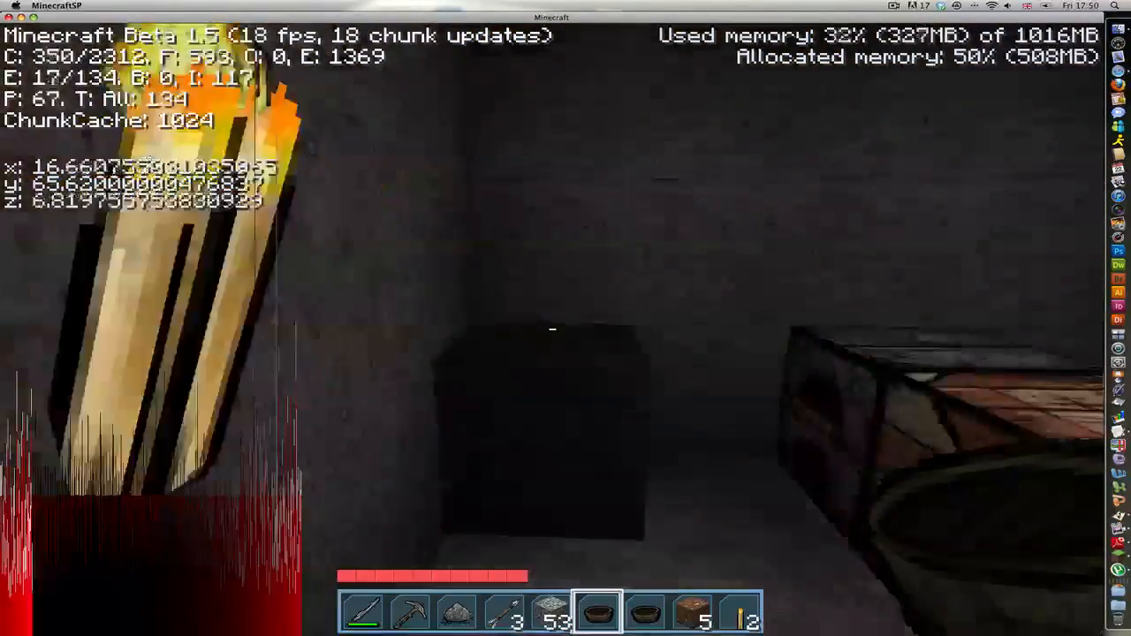
pyautogui.moveTo(552, 330)
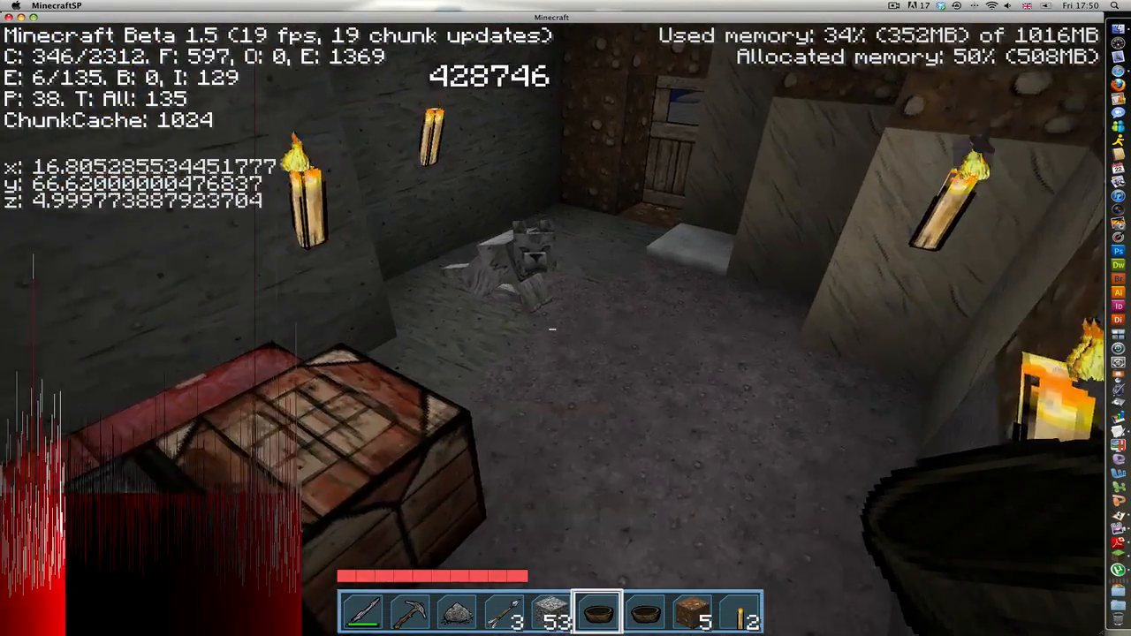